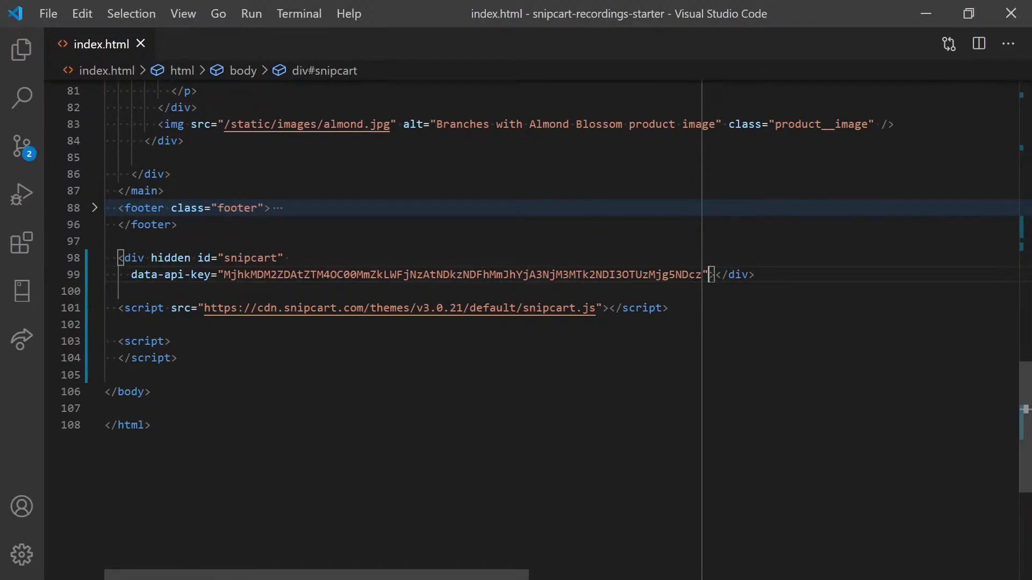
Add a data-currency attribute to the snipcart div and save index.html.
text(data-currency=""></div>)
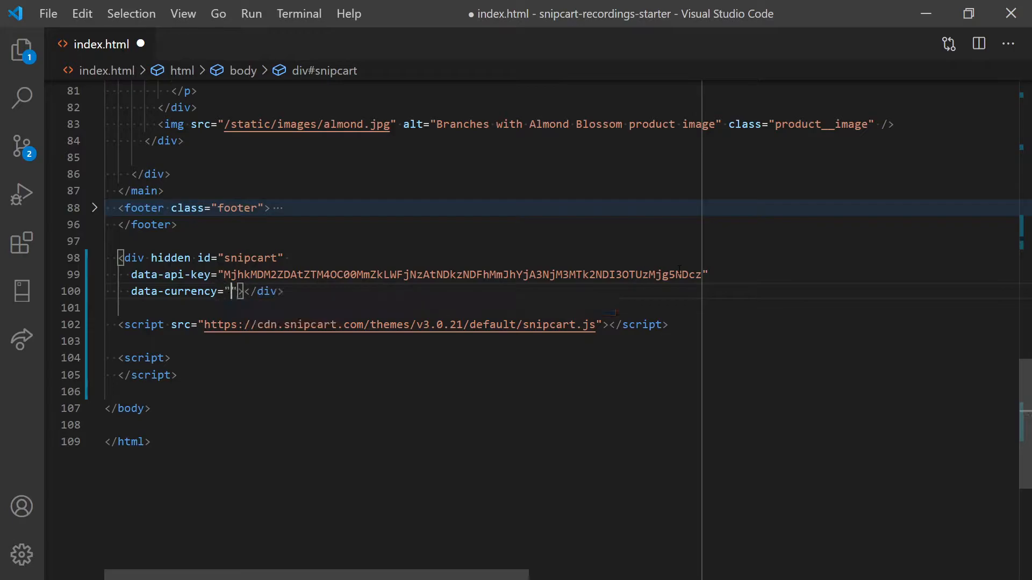
text(eur)
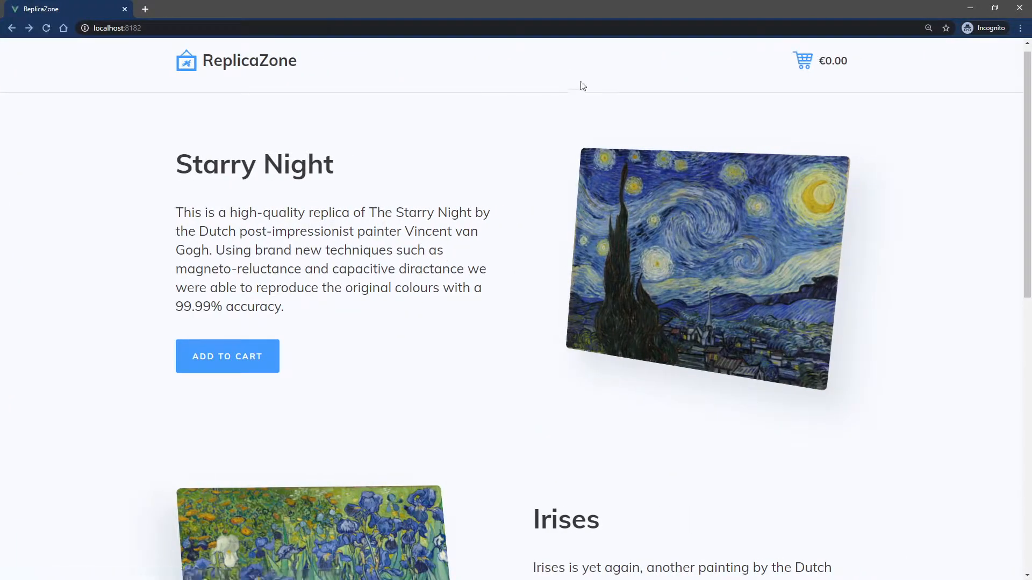
mouse_move(828, 69)
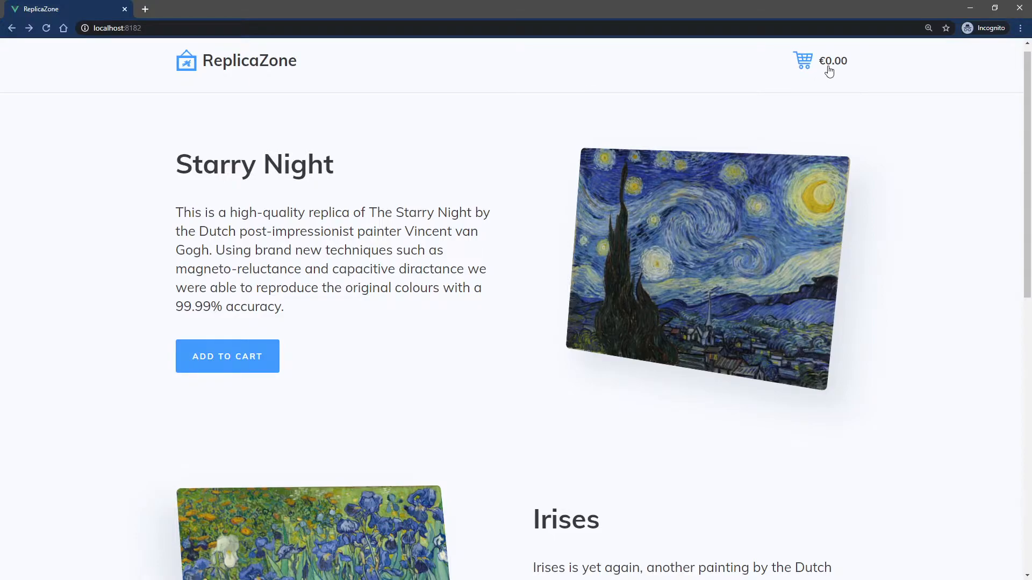
key(alt+tab)
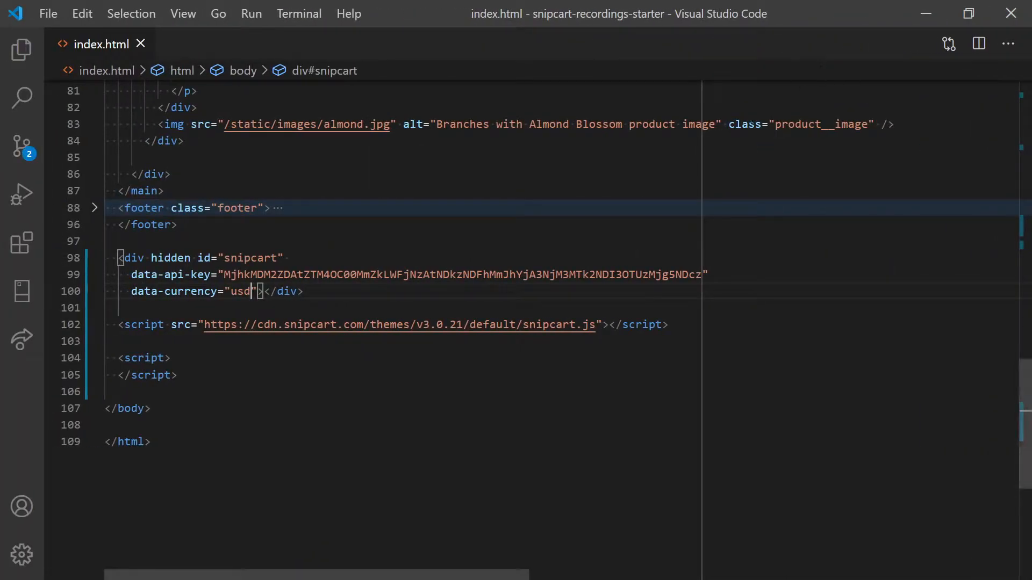
Replace Starry Night's data-item-price with {"eur": 59.99, "usd": 64.99, "cad": 79.99} and save.
scroll(up, 3)
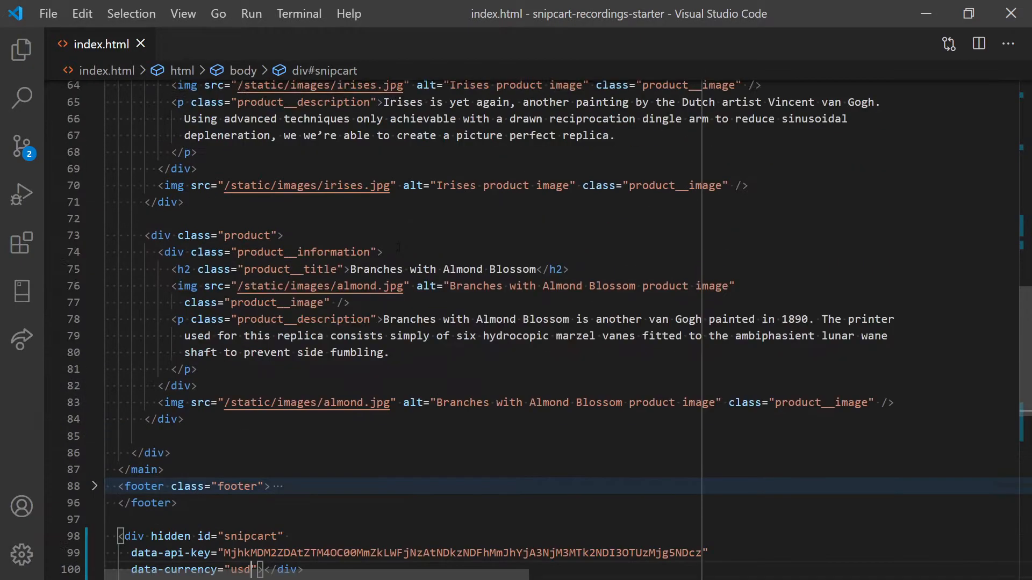
scroll(up, 3)
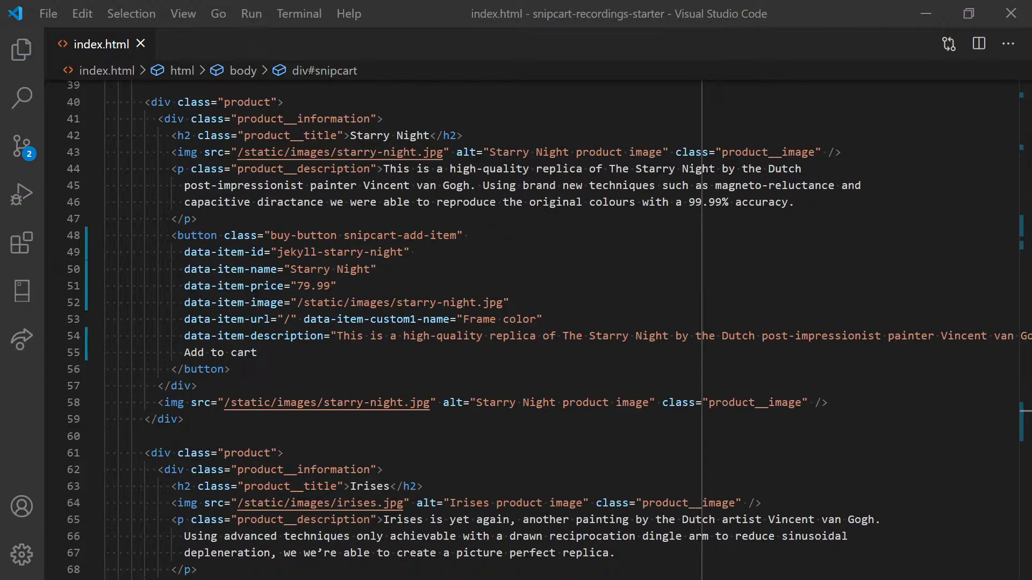
click(174, 235)
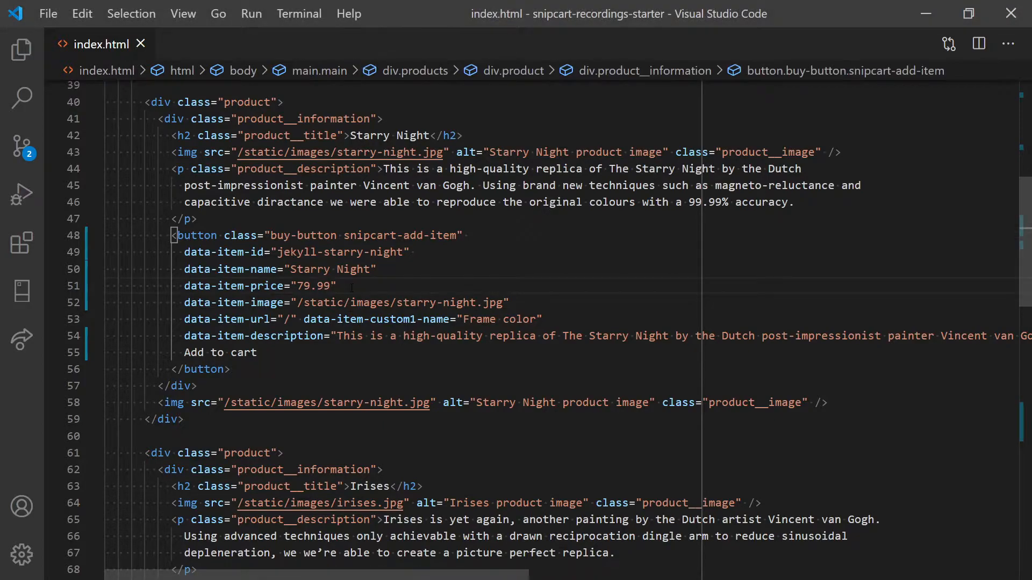
text('{"eur": 59.99, "usd": 64.99, "cad": 79.99}')
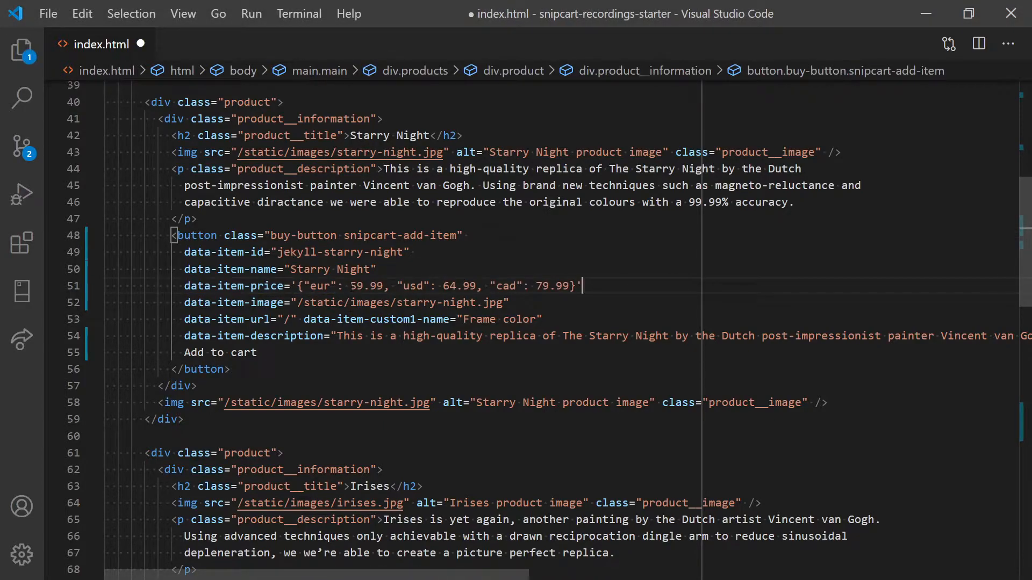
key(ctrl+s)
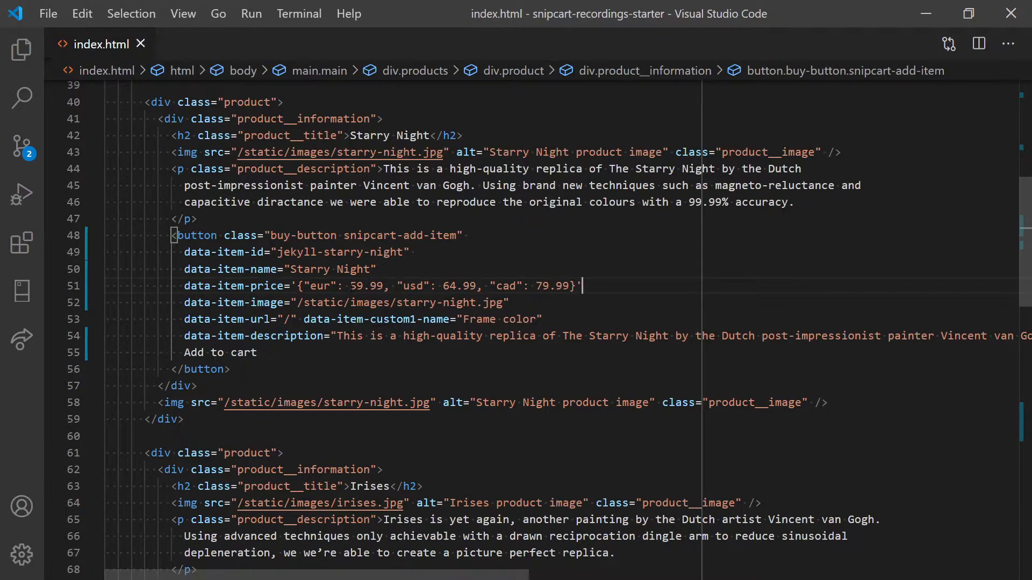
scroll(down, 3)
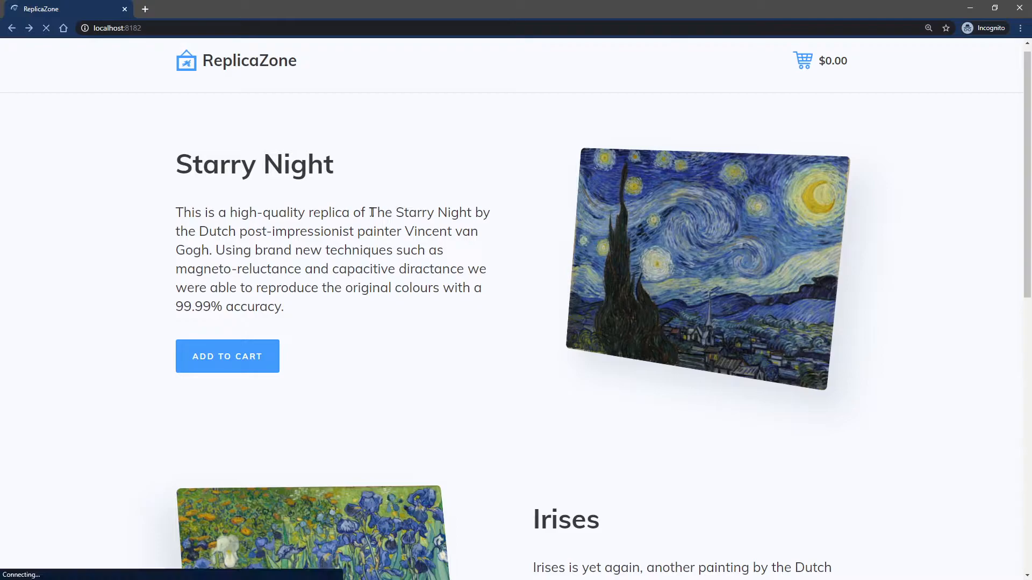
Add Starry Night to the cart twice and confirm the cart totals €59.99.
click(227, 356)
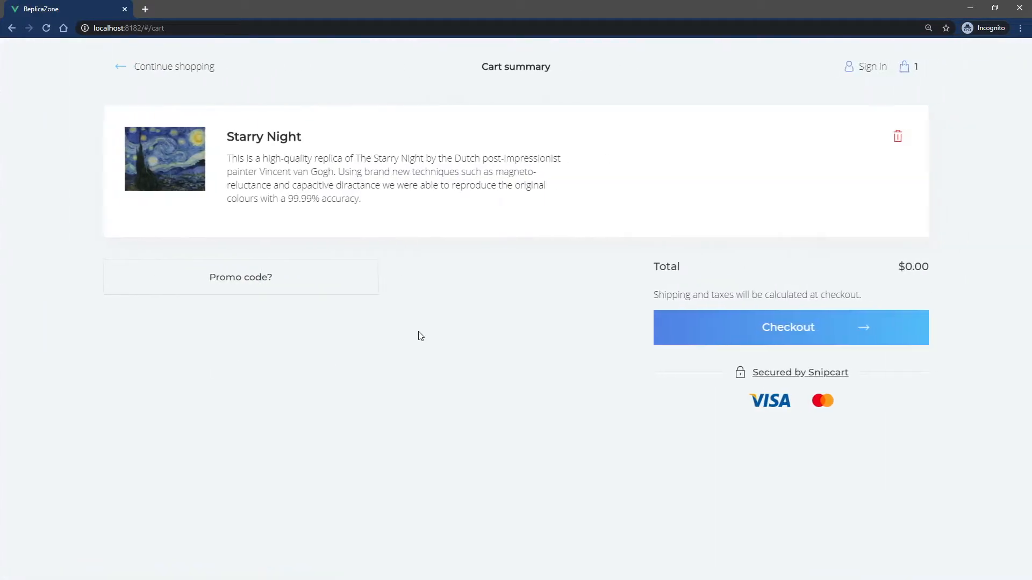
click(174, 66)
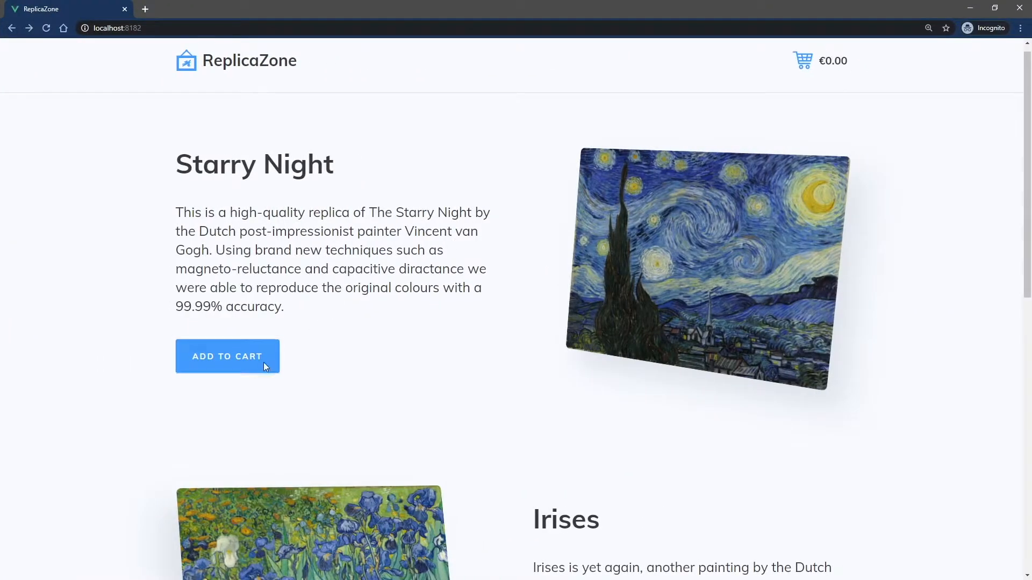
click(227, 356)
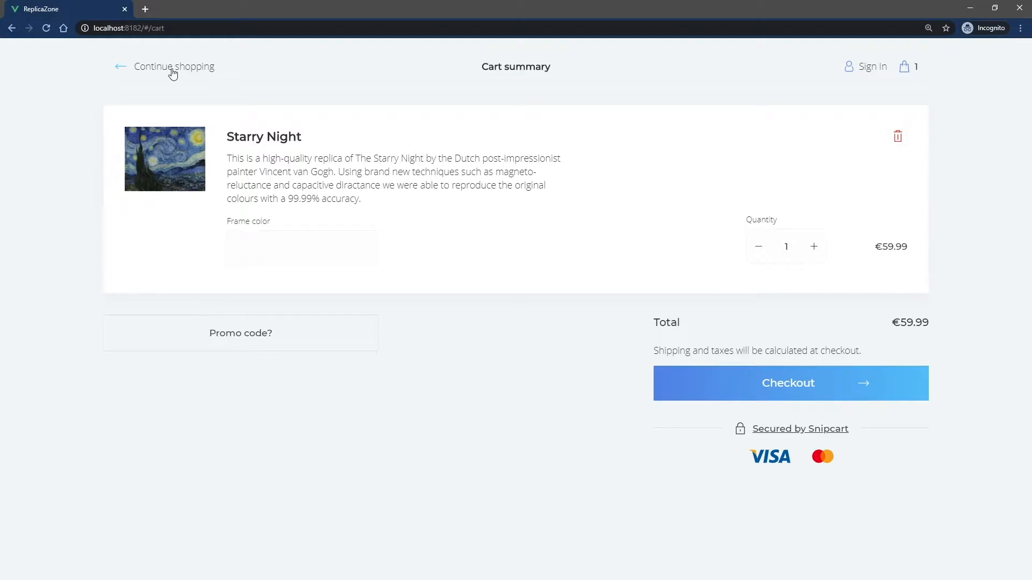
click(174, 66)
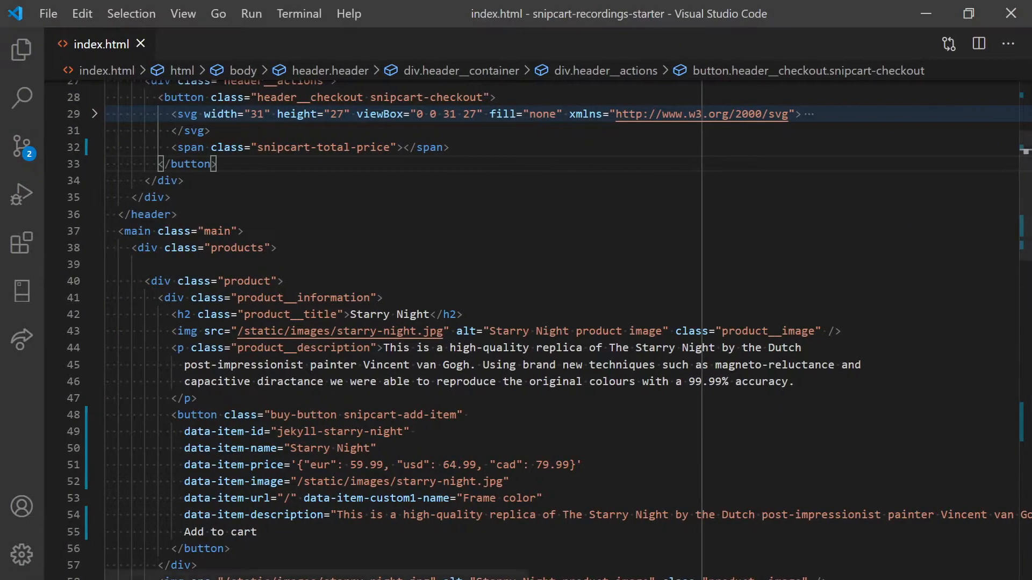
Add a select with id currencies to header__actions, remove data-currency, and verify the dropdown shows eur.
scroll(up, 3)
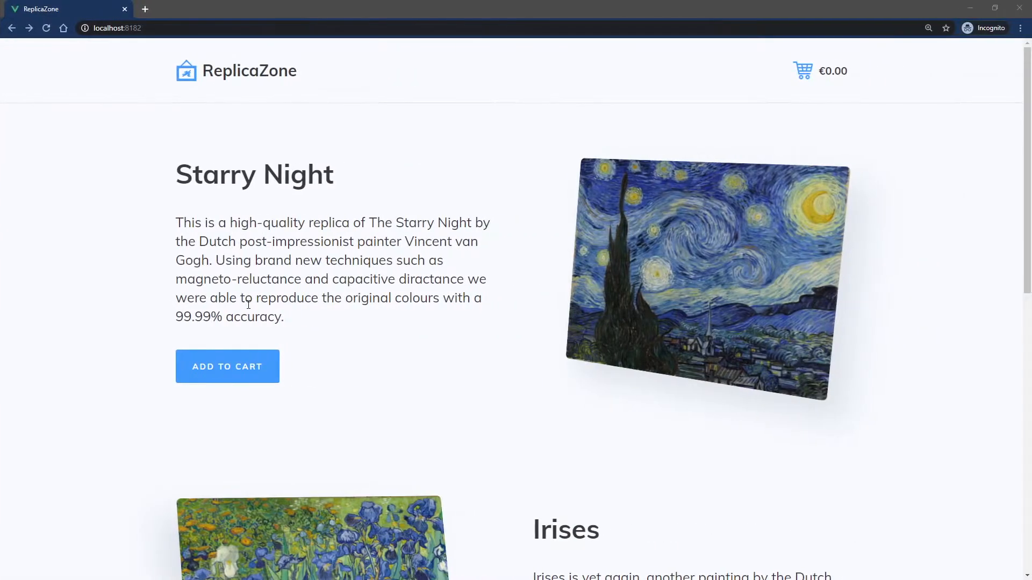
click(820, 77)
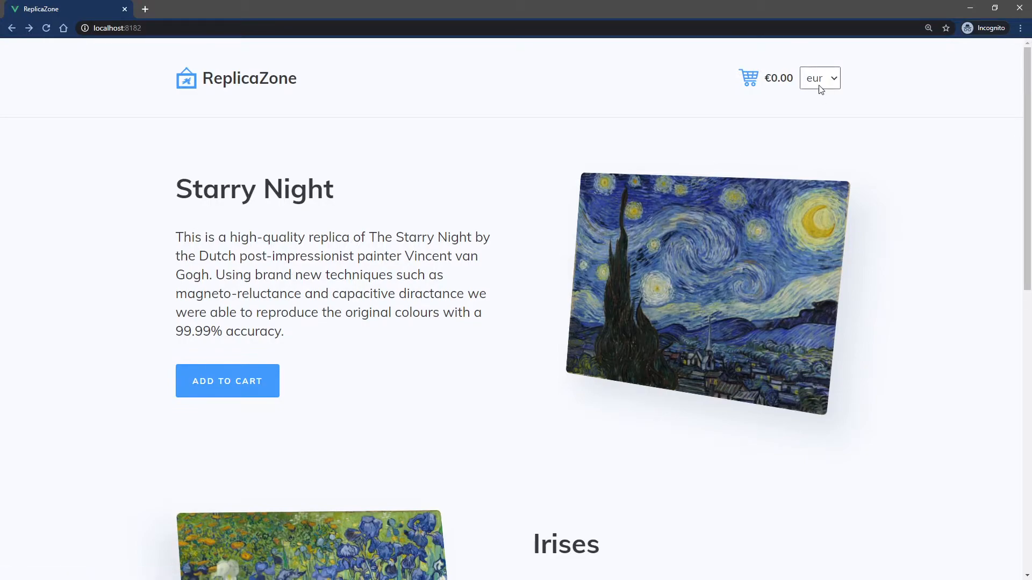
mouse_move(611, 139)
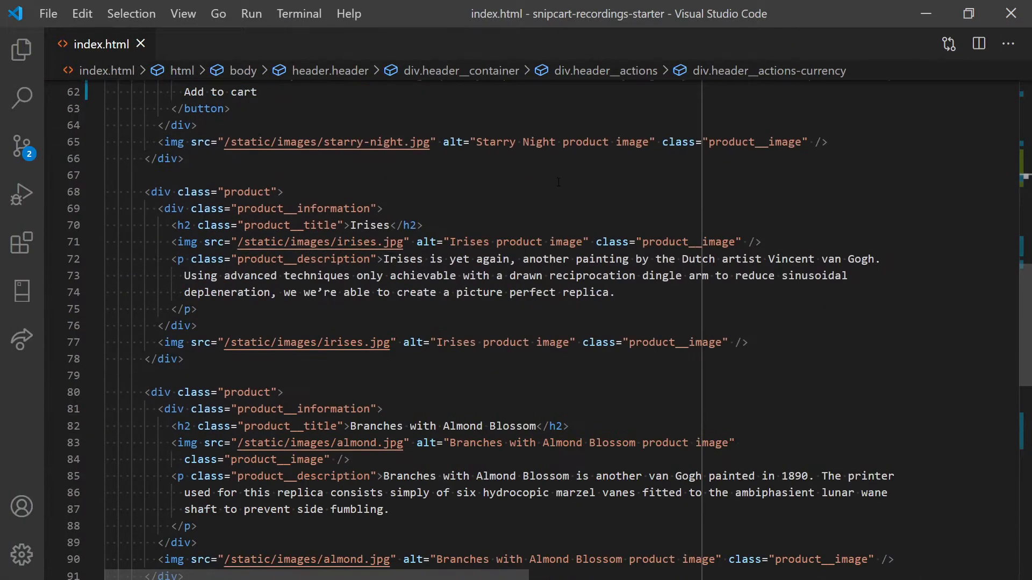
scroll(down, 3)
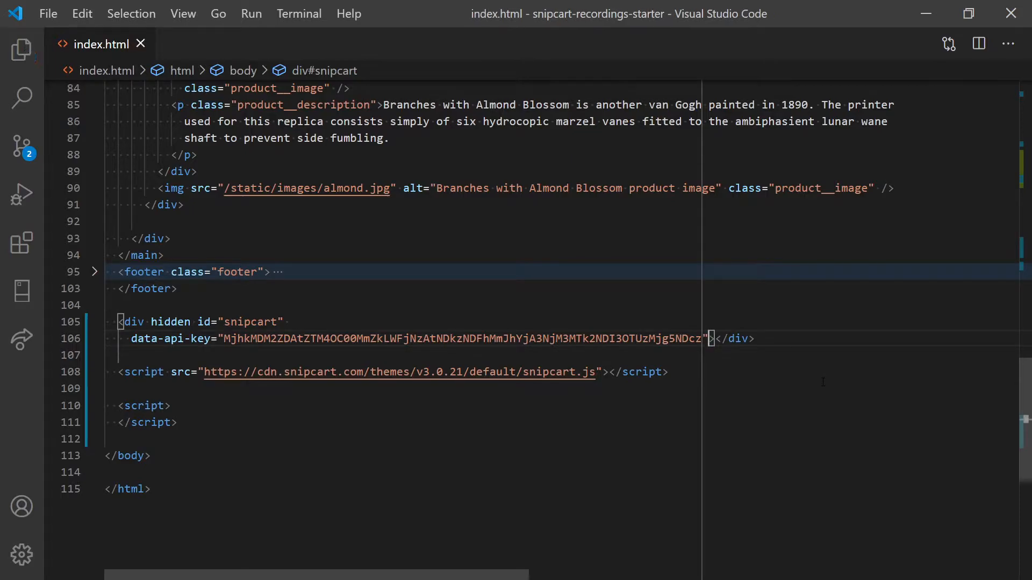
Write a document snipcart.ready listener with an empty arrow-function callback in the script block.
click(171, 405)
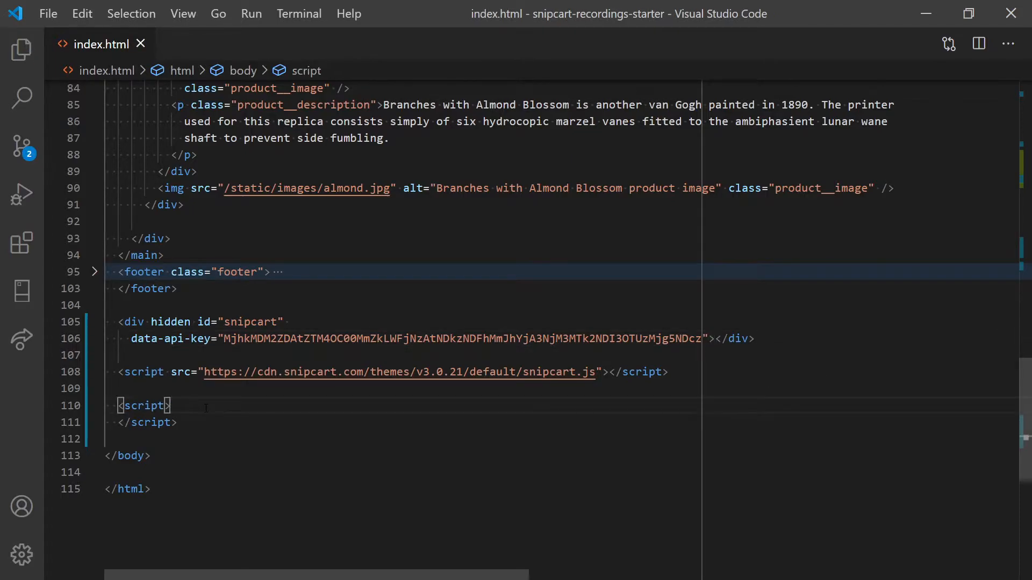
text(document.addEventListener(')
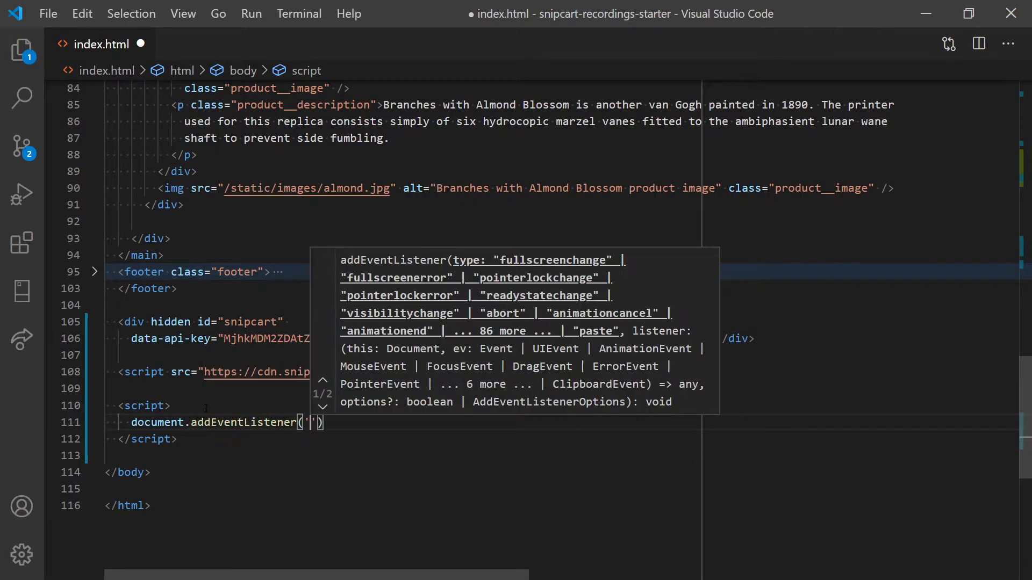
text(snipcart.ready)
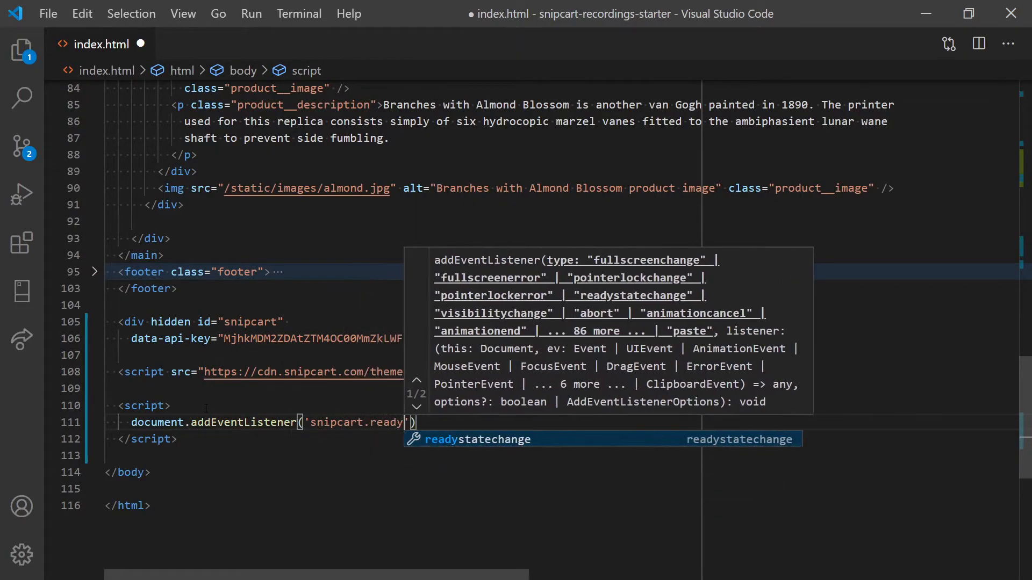
text(, () => {})
text(const select = document.getElementById('currencies');)
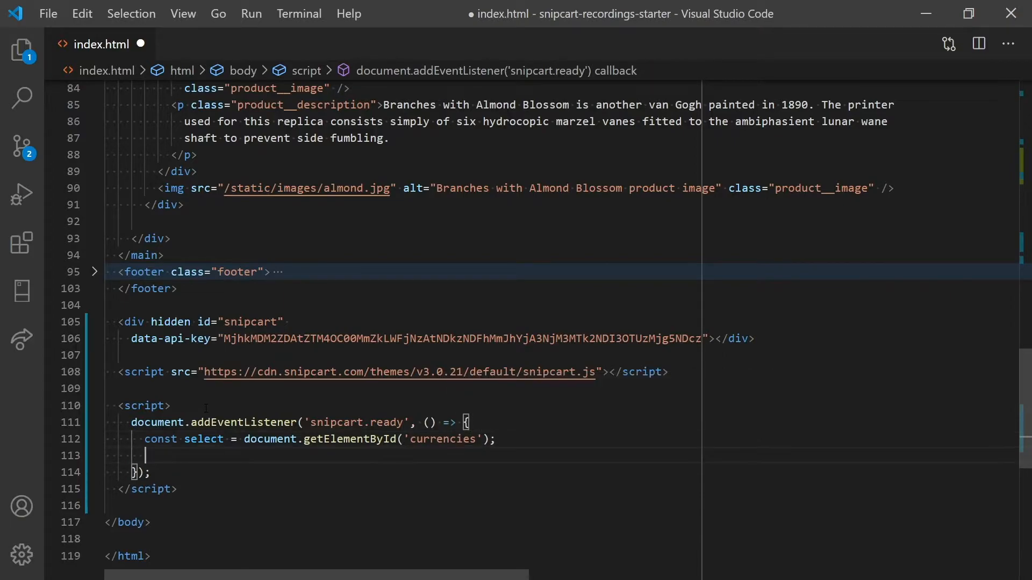
Inside it, add a select 'change' listener calling Snipcart.api.session.setCurrency(select.value).
text(select.addEventListener)
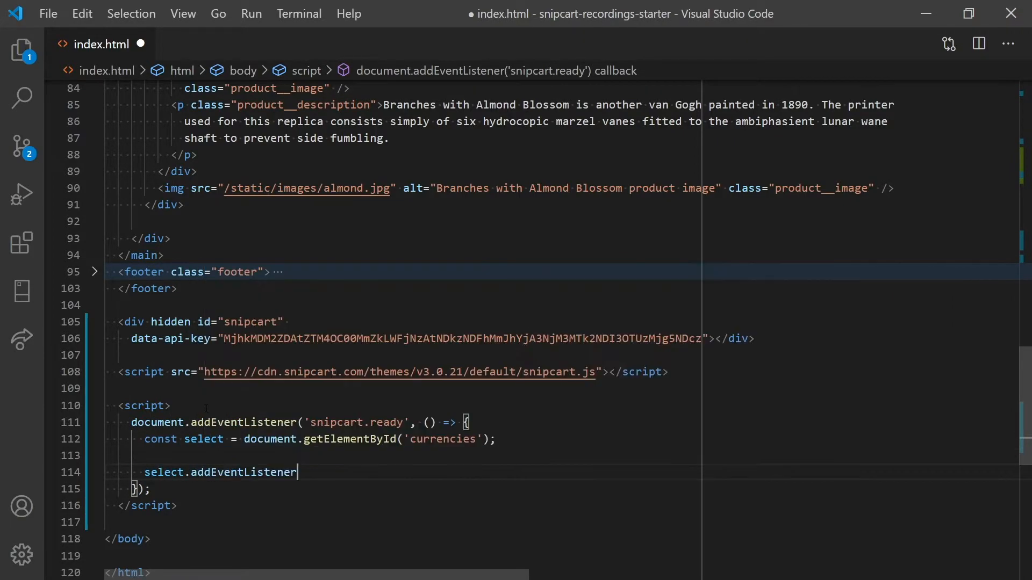
text(('change', () => {})
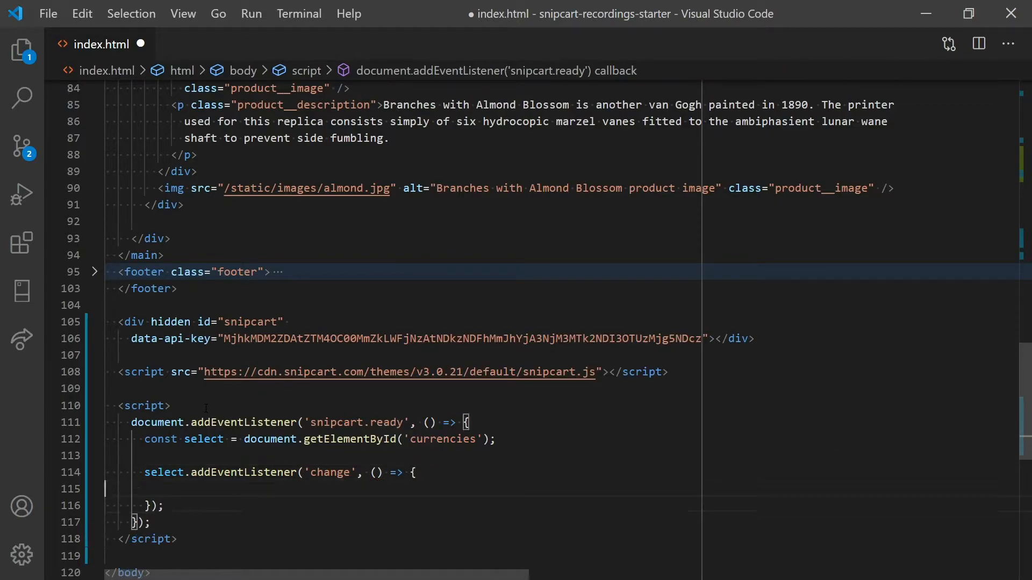
text(Snipc)
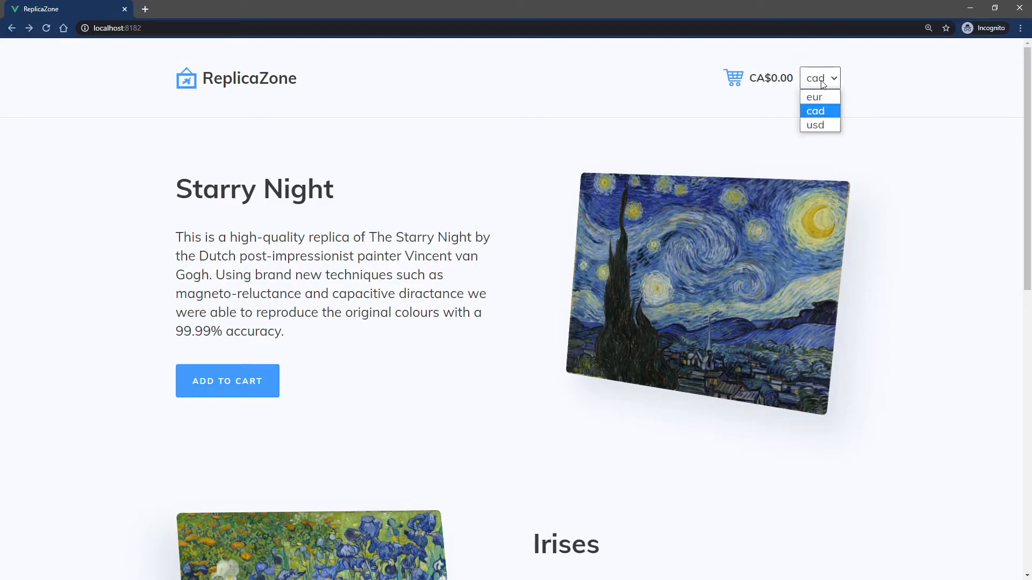
Choose usd in the dropdown and add Starry Night so the cart shows $64.99.
click(815, 125)
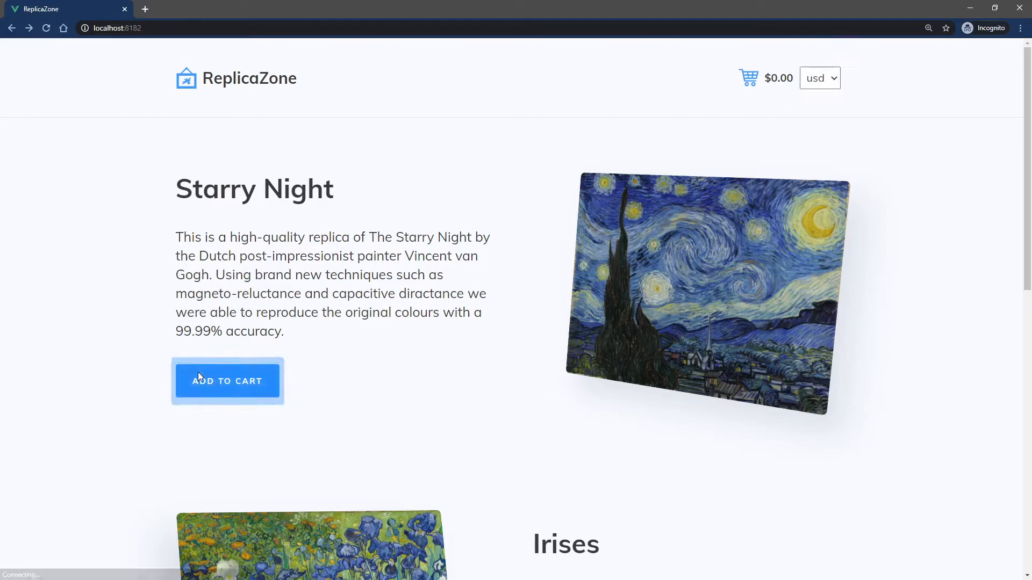
click(226, 380)
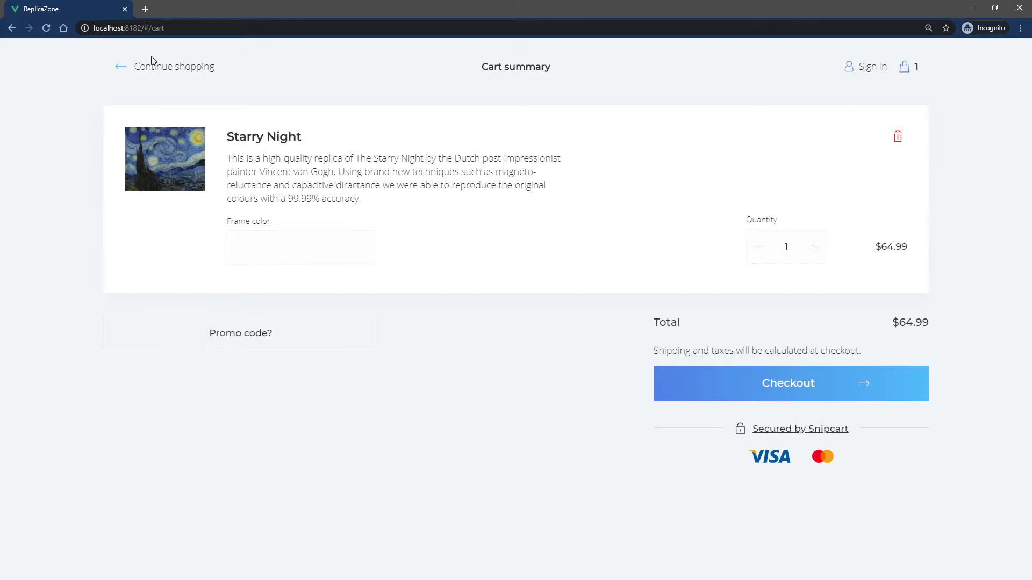
click(174, 65)
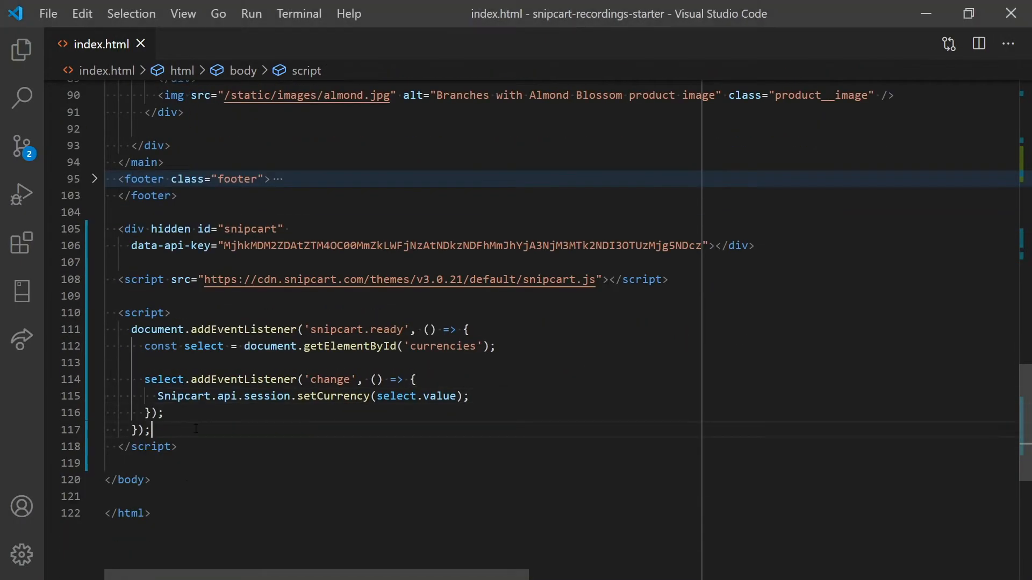
Write updateSelectedCurrency() with const state = Snipcart.store.getState() and const currency = state.cart.currency.
text(function updateSelectedCurrency() {)
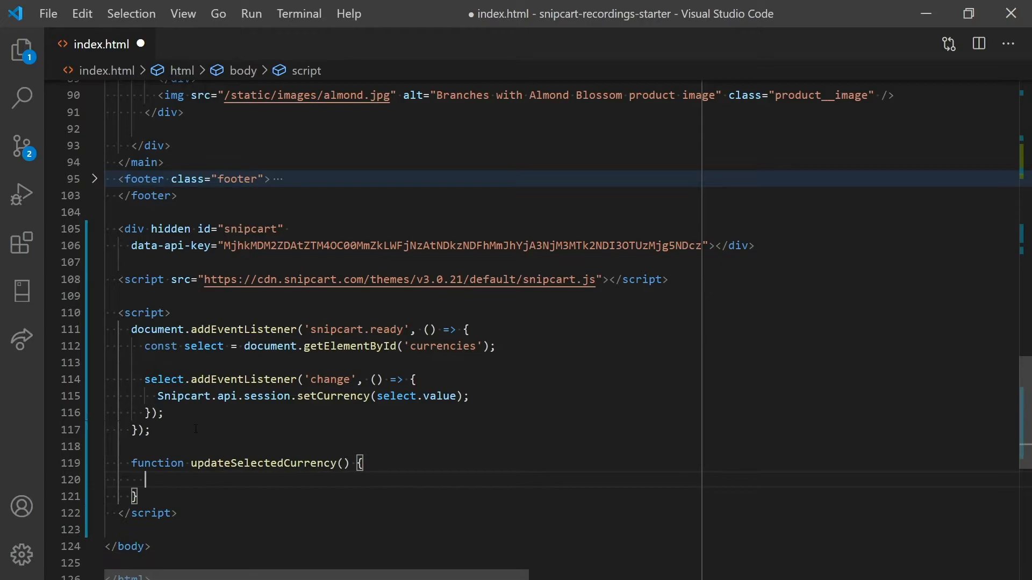
text(const)
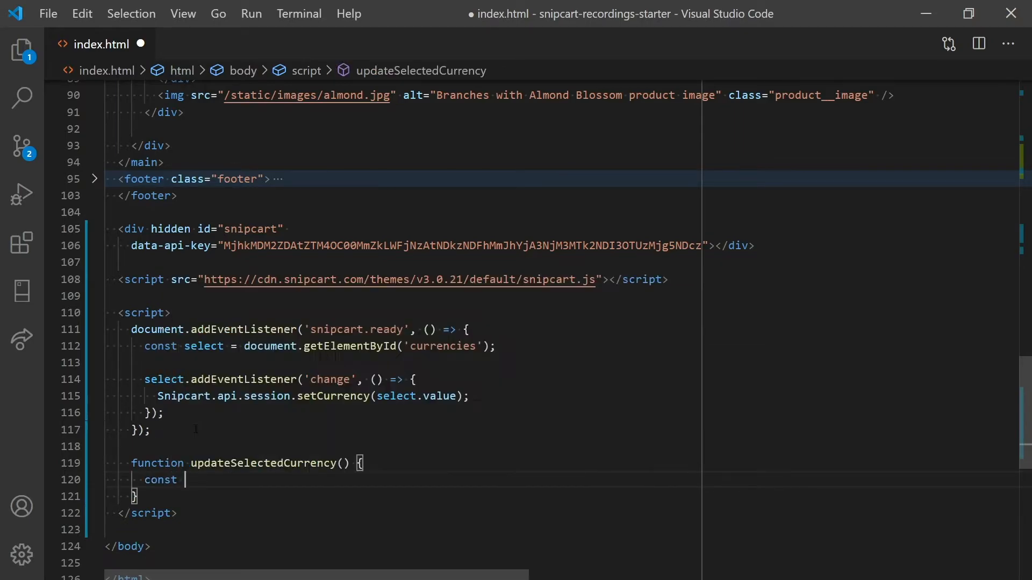
text(state = Snipcart.store.getState();)
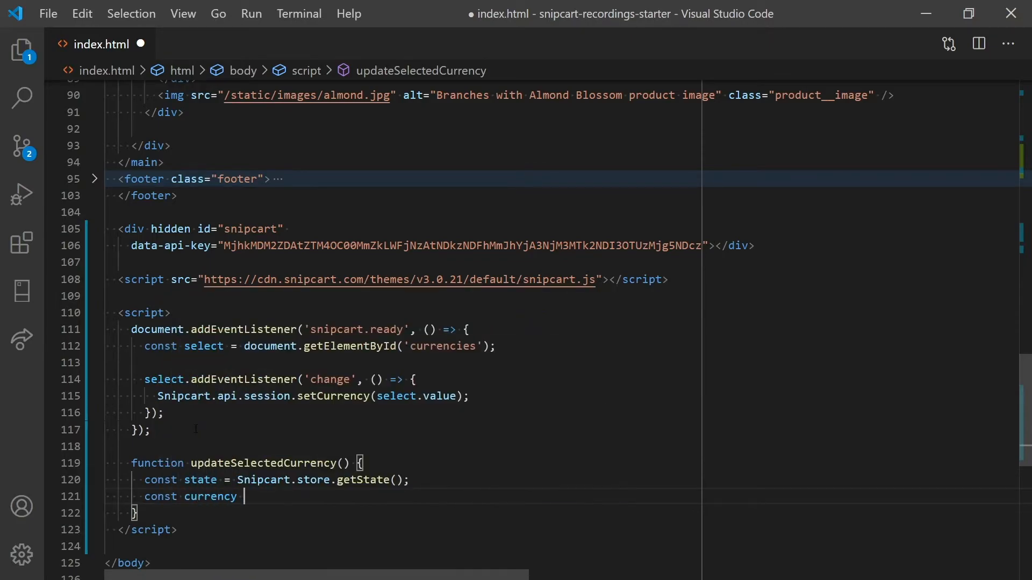
text(= state.cart.currency;)
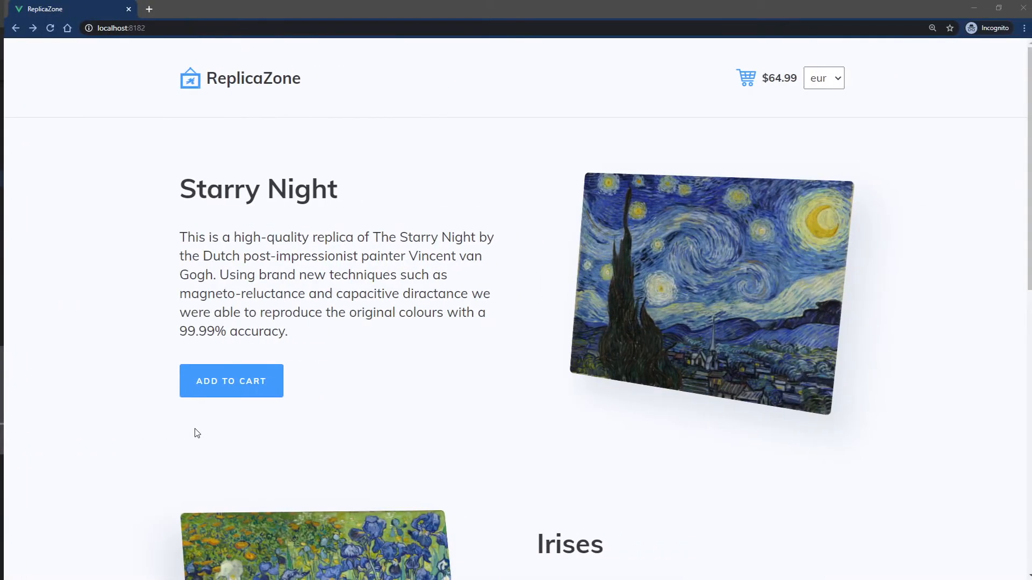
Reload the store, choose cad, and add Starry Night so the cart totals CA$79.99.
click(819, 77)
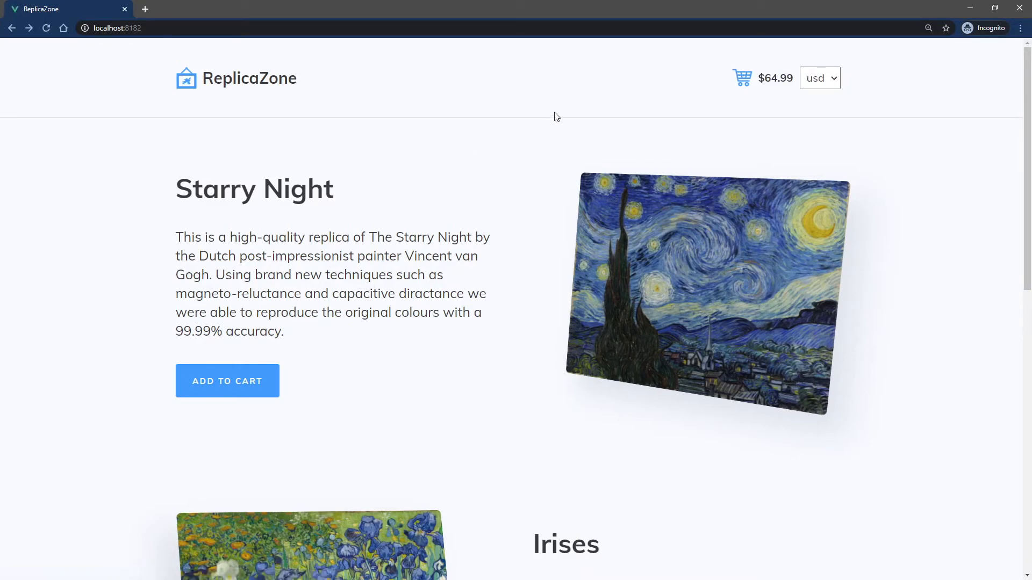
click(819, 78)
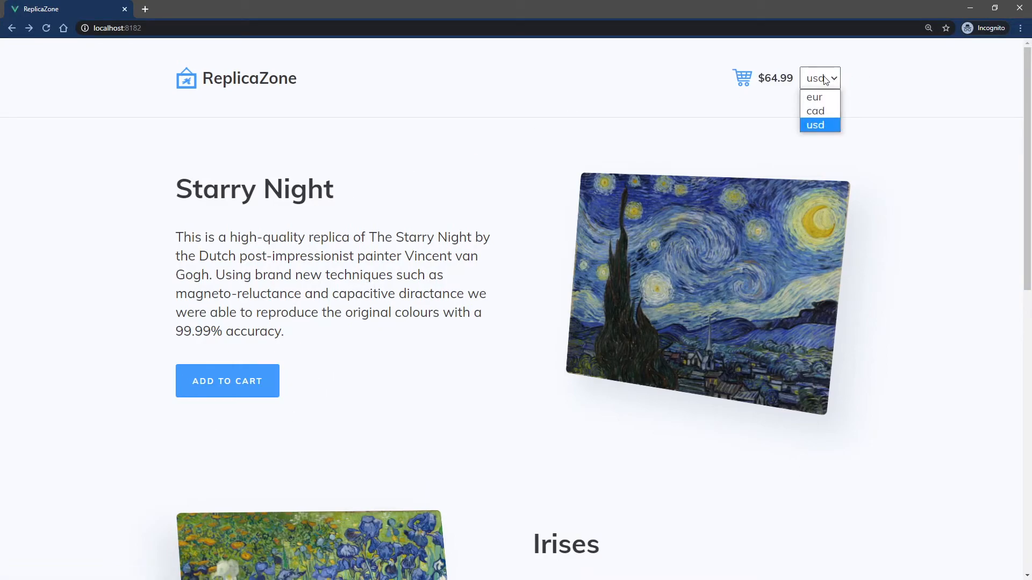
click(815, 111)
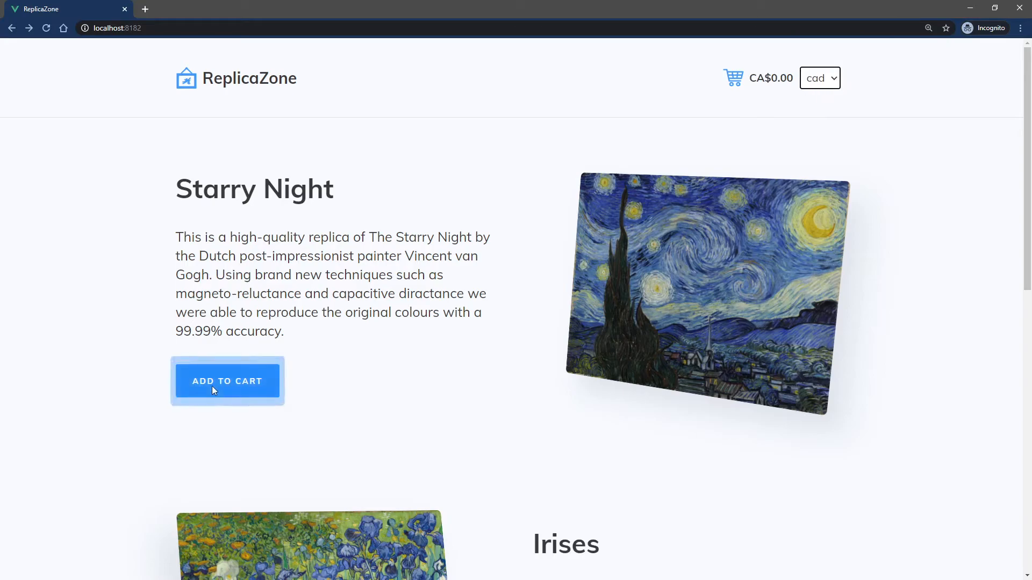
click(227, 380)
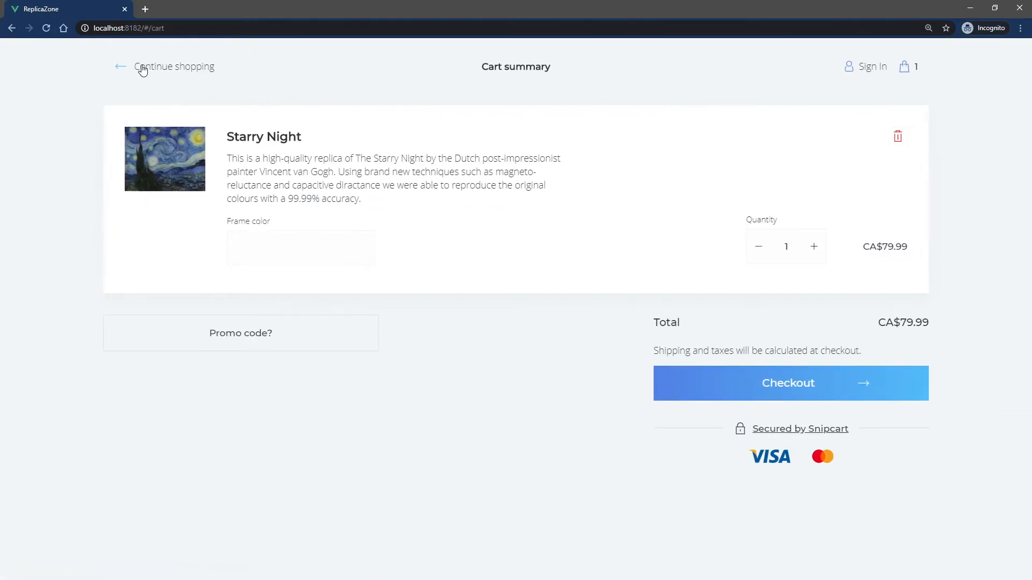
click(174, 65)
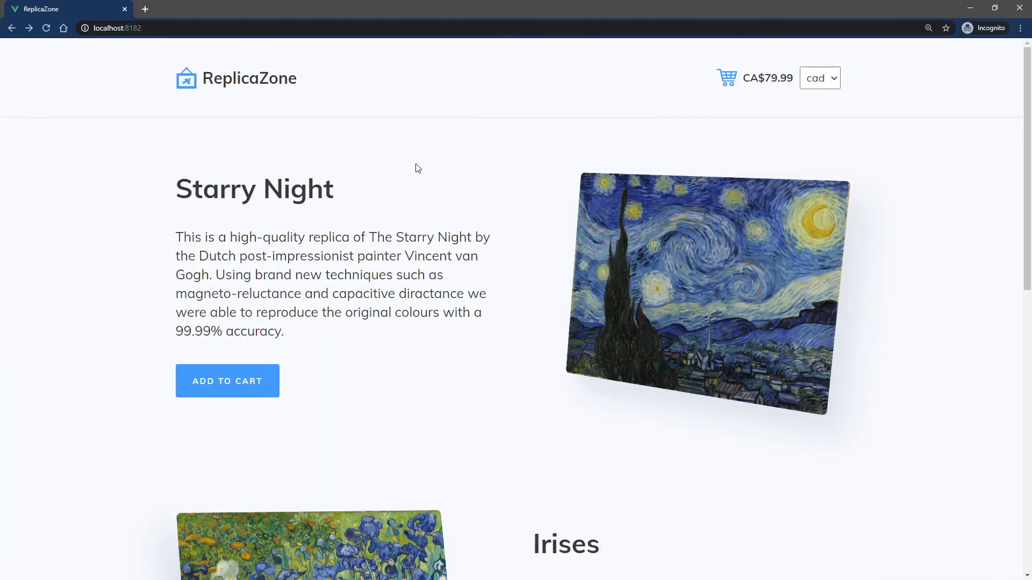
click(819, 78)
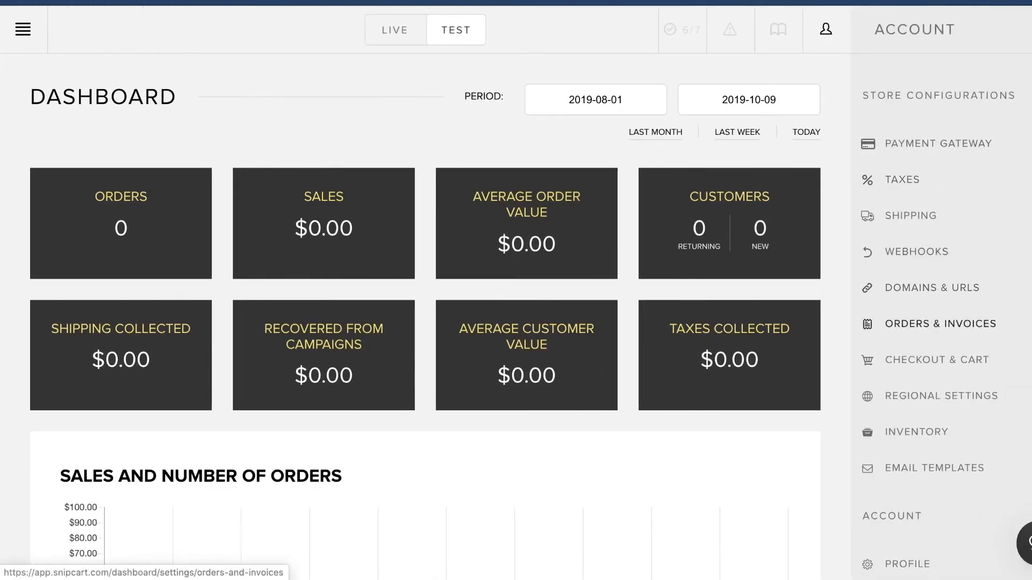
In Regional Settings, add CAD and EUR currency entries alongside USD.
click(941, 396)
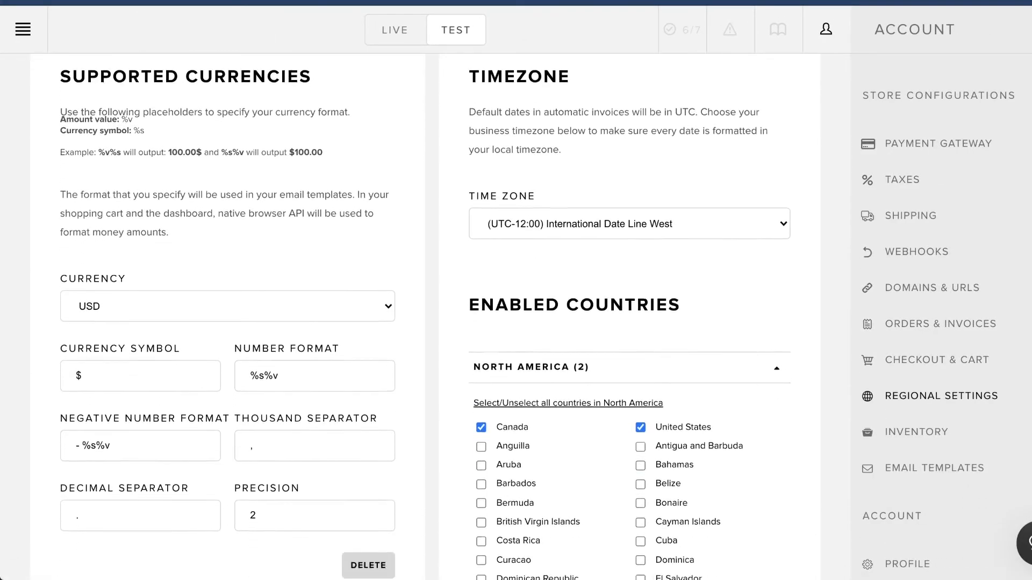
scroll(down, 3)
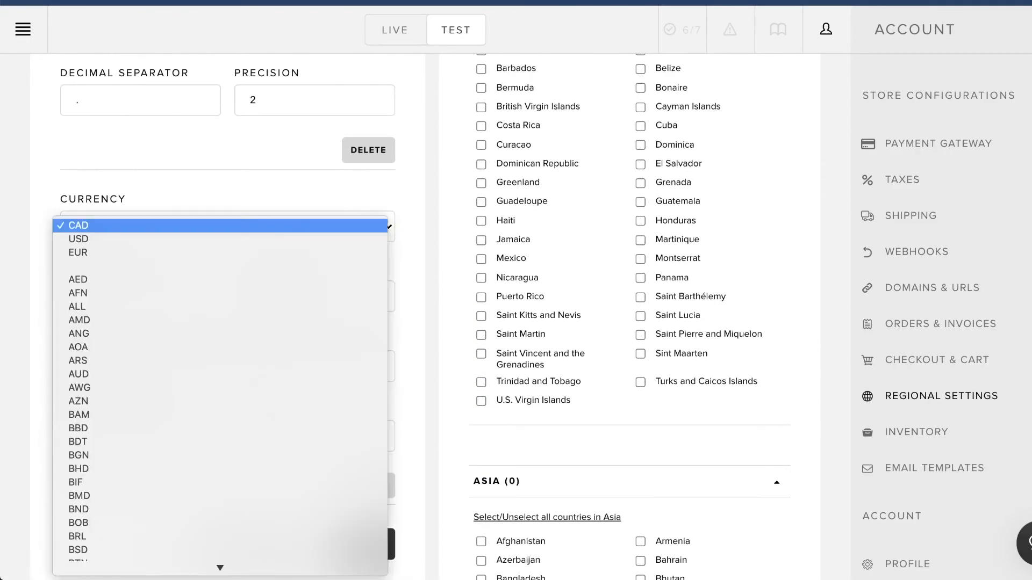
click(77, 224)
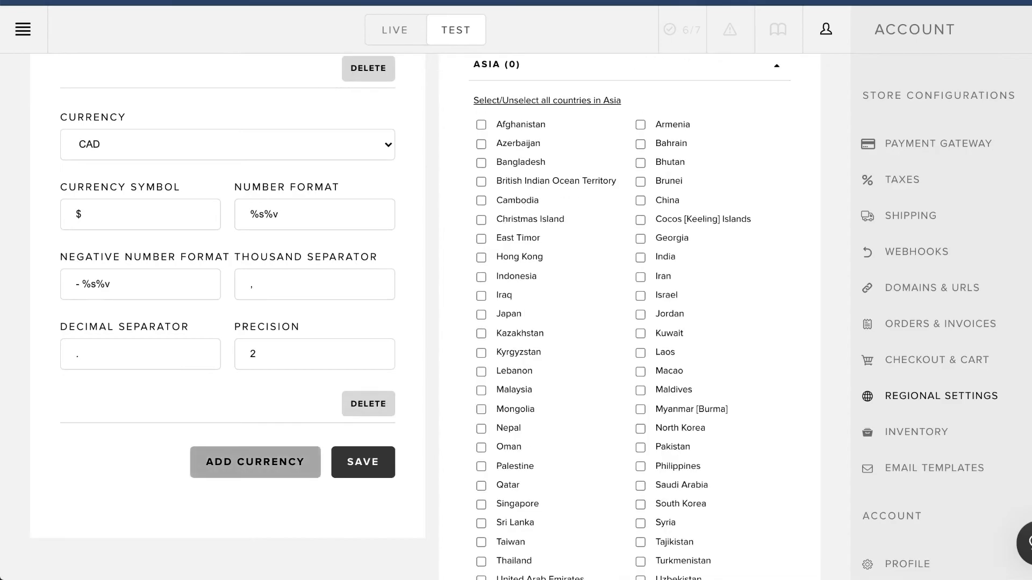
click(226, 146)
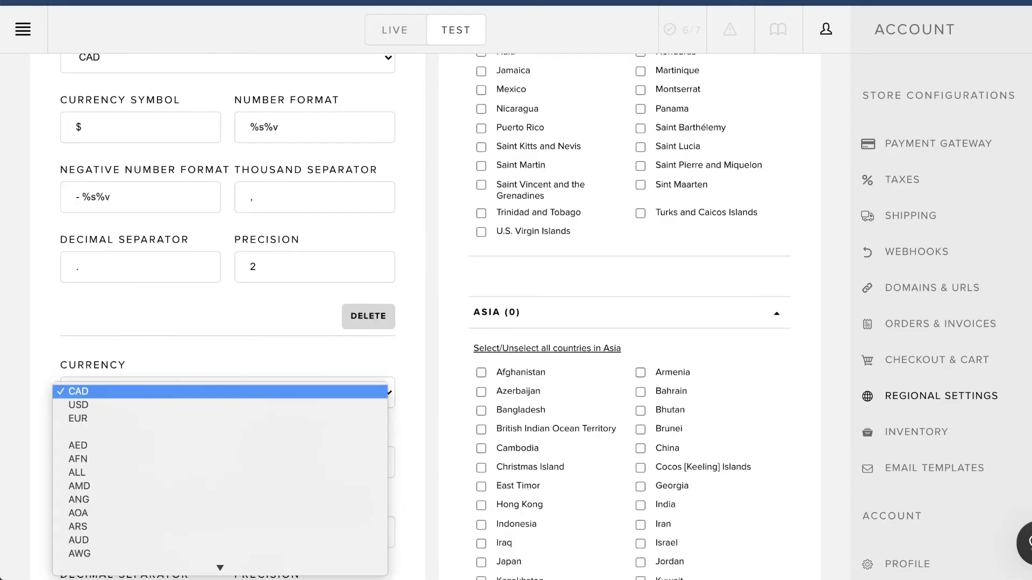
click(77, 418)
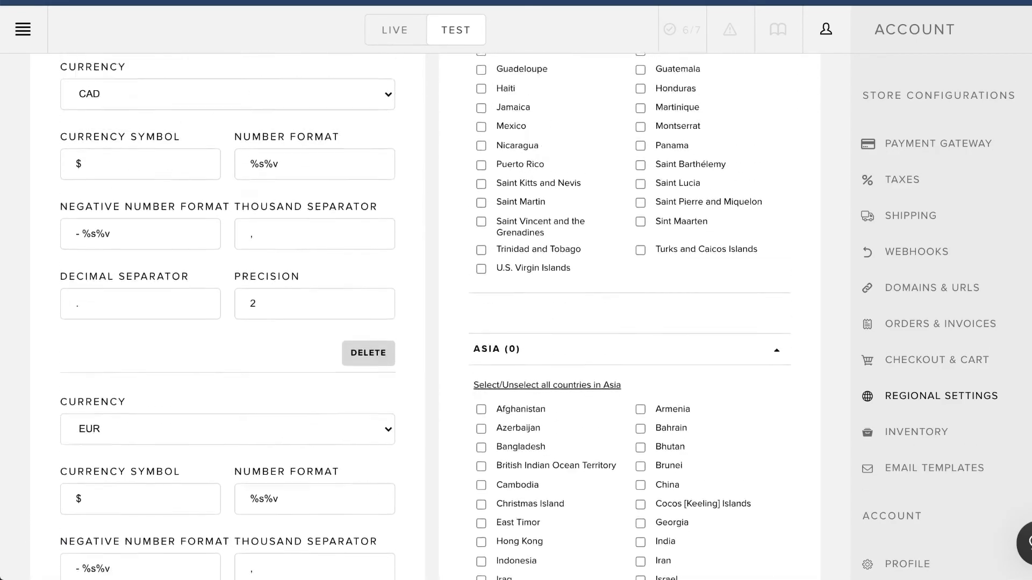
scroll(up, 3)
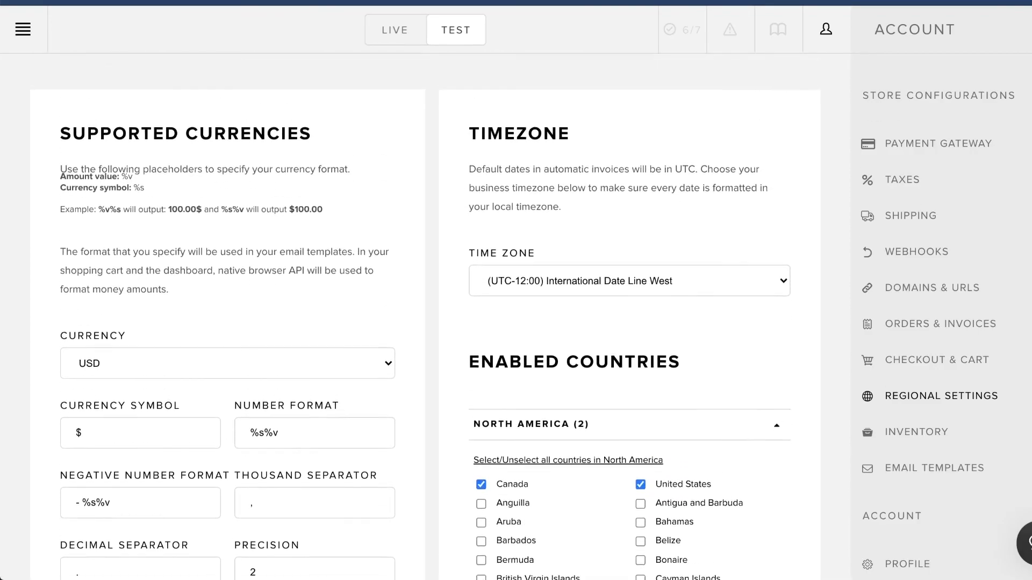